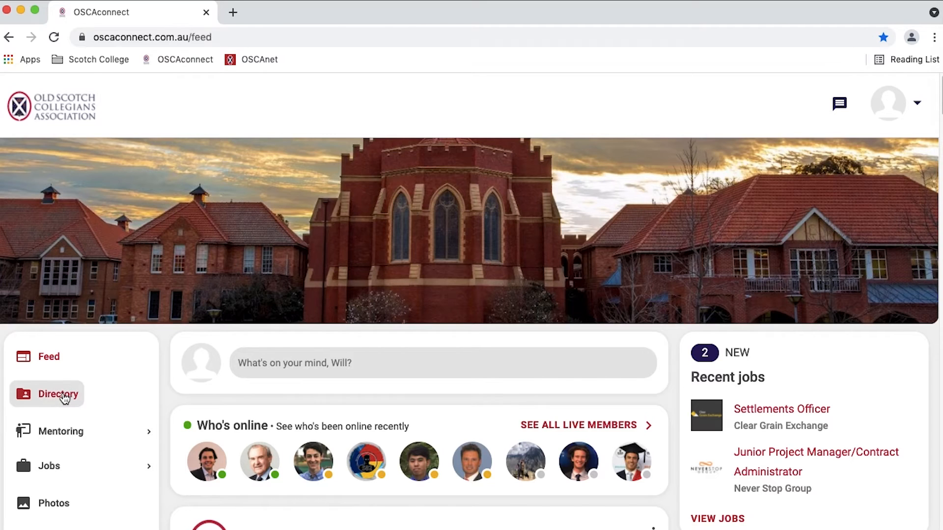
# Open the member directory of 1423 registered users from the left sidebar
pyautogui.click(59, 394)
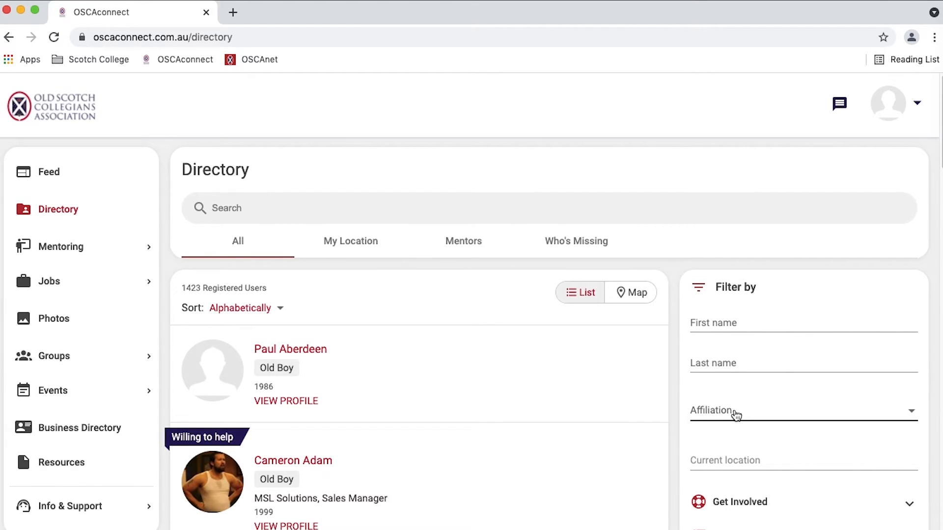
# Expand the Work Experience filter options in the Filter by panel
pyautogui.scroll(-3)
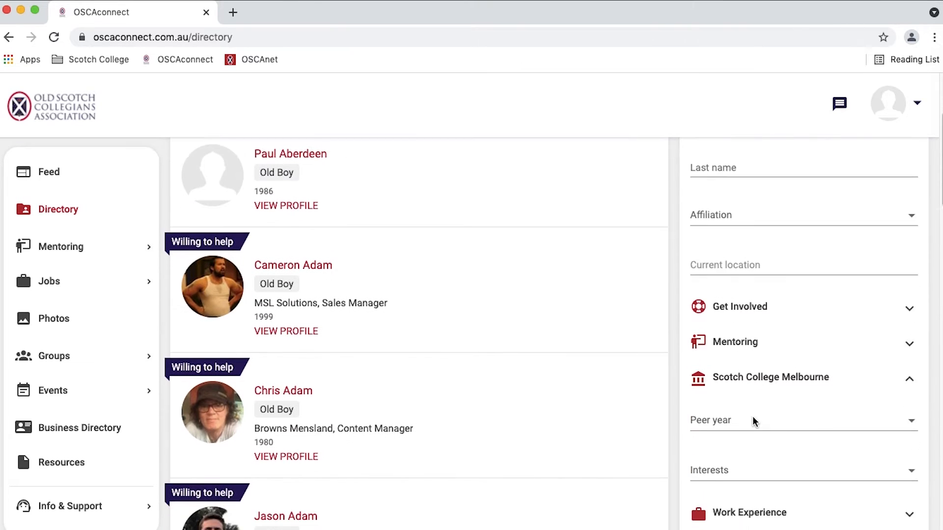
pyautogui.scroll(-3)
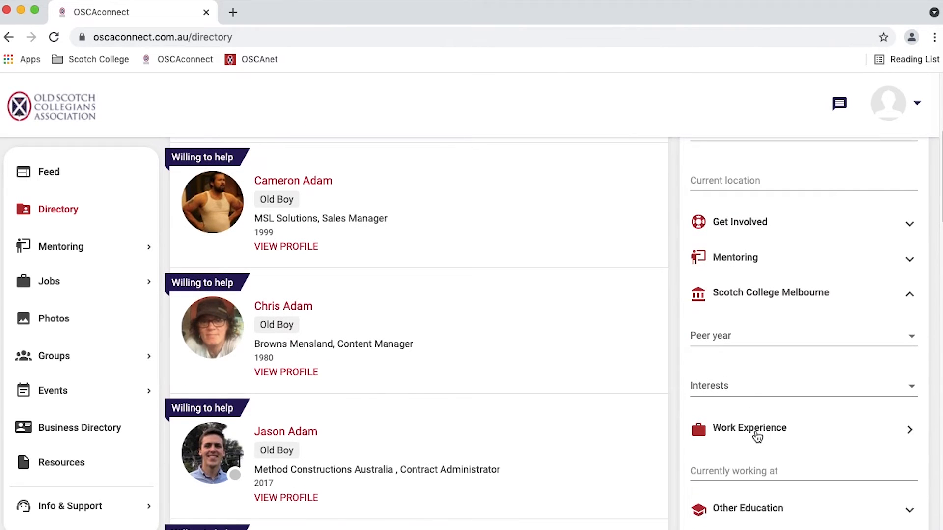
pyautogui.click(748, 428)
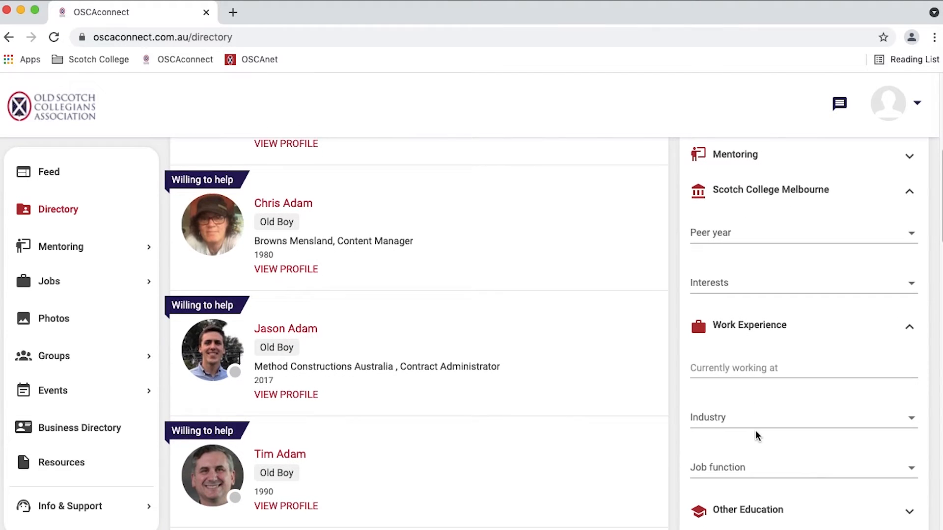
# Switch the directory to map view, showing 500 of 1423 members
pyautogui.scroll(-3)
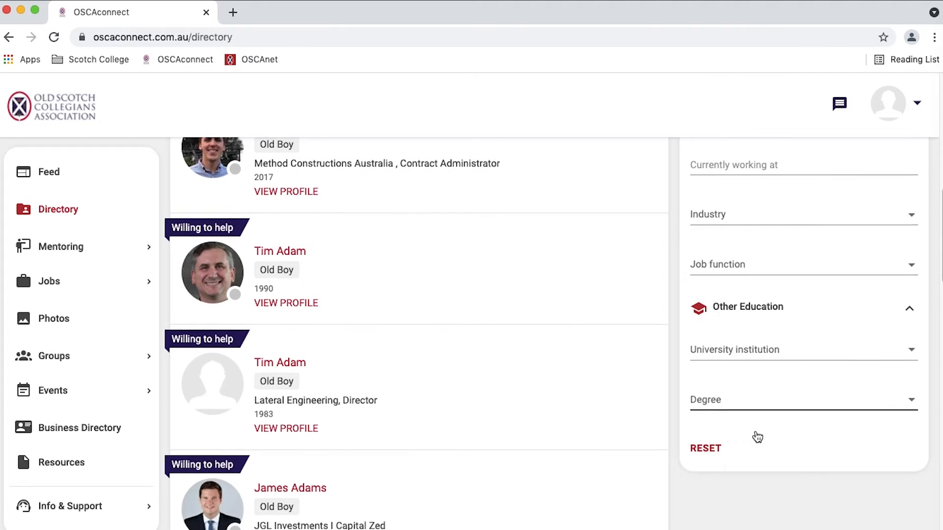
pyautogui.scroll(-3)
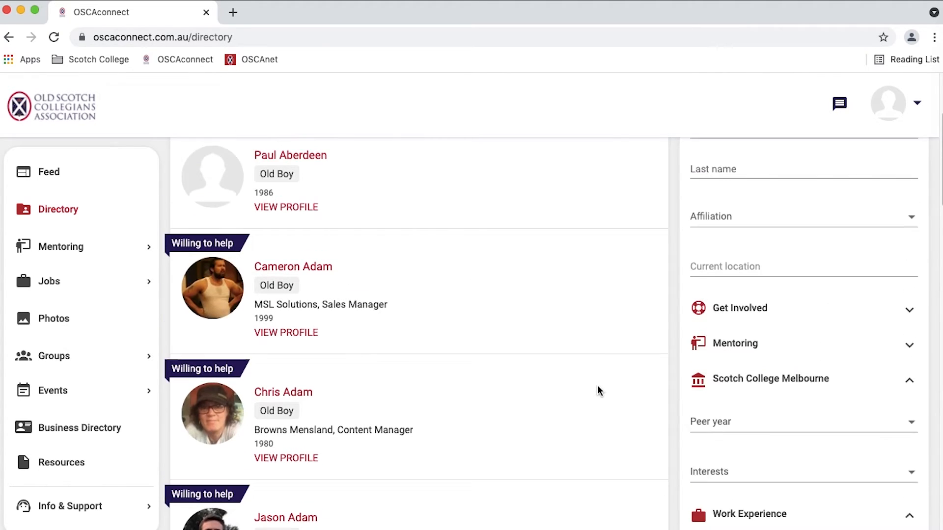
pyautogui.scroll(3)
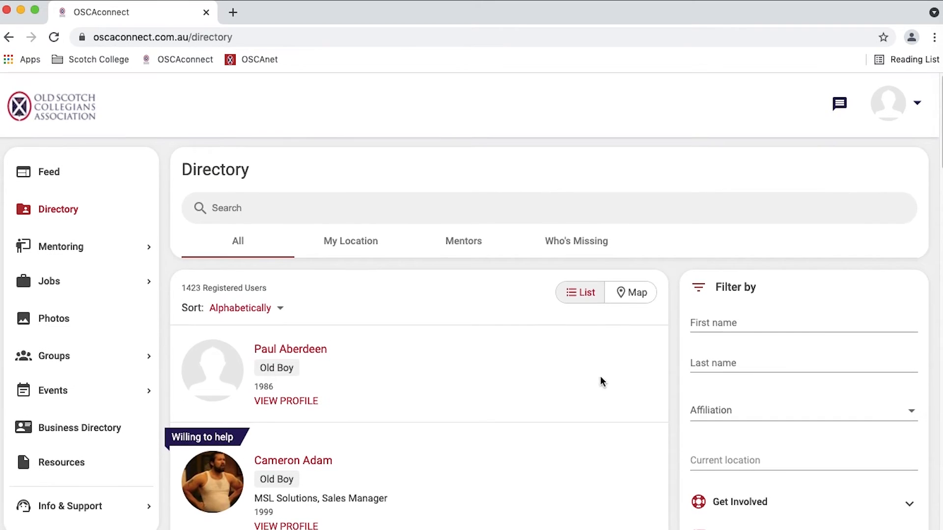
pyautogui.click(631, 292)
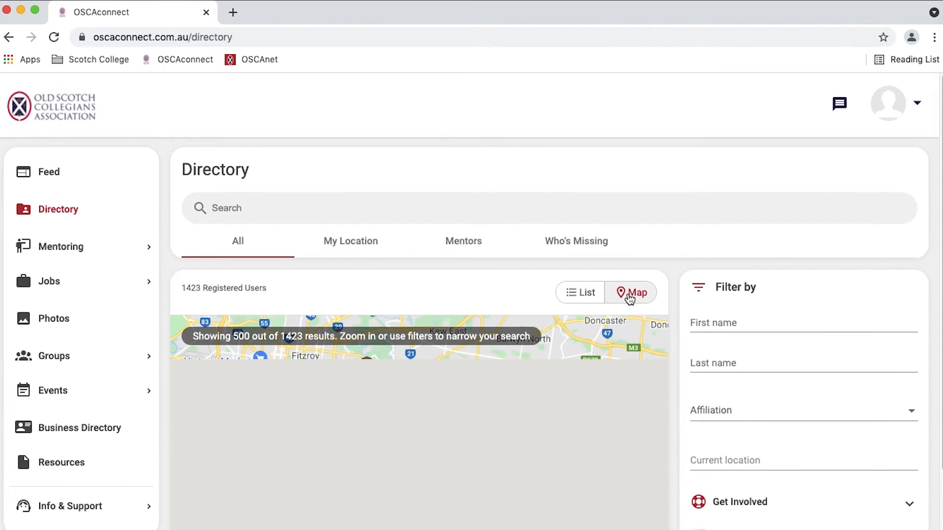
# Back in list view, filter by first name Scott and peer year 1985
pyautogui.click(632, 292)
pyautogui.write('1985')
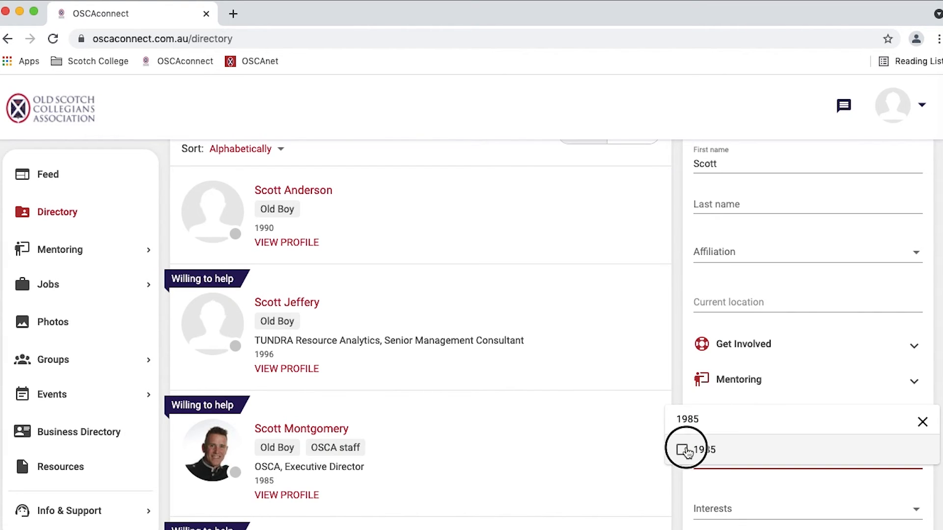
pyautogui.click(681, 450)
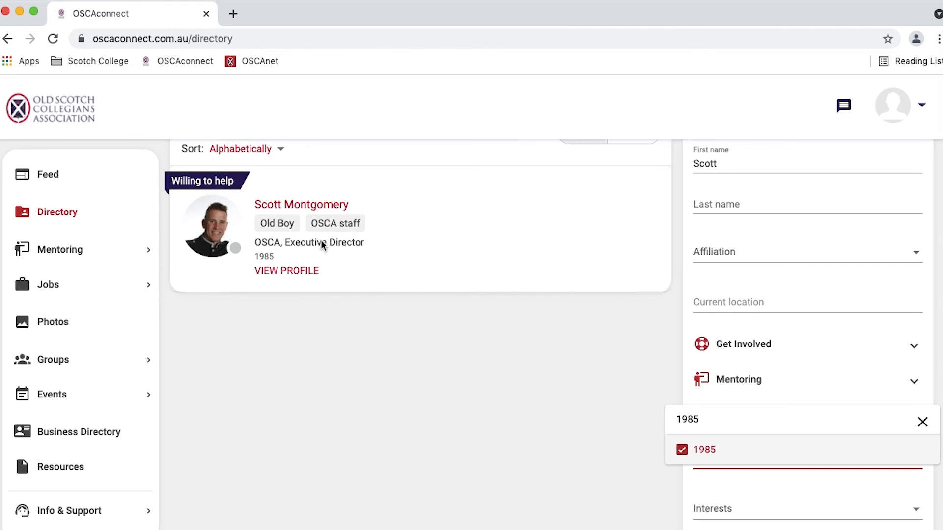
pyautogui.click(300, 205)
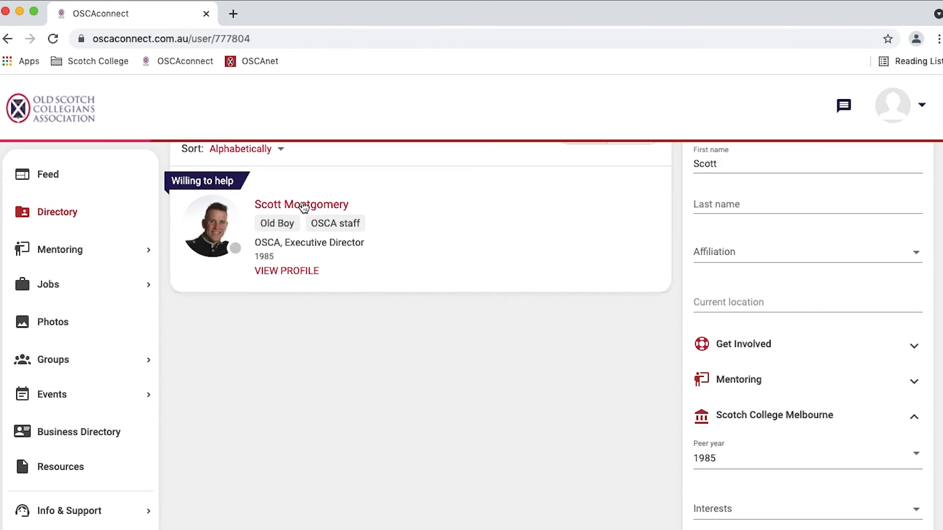
pyautogui.click(301, 204)
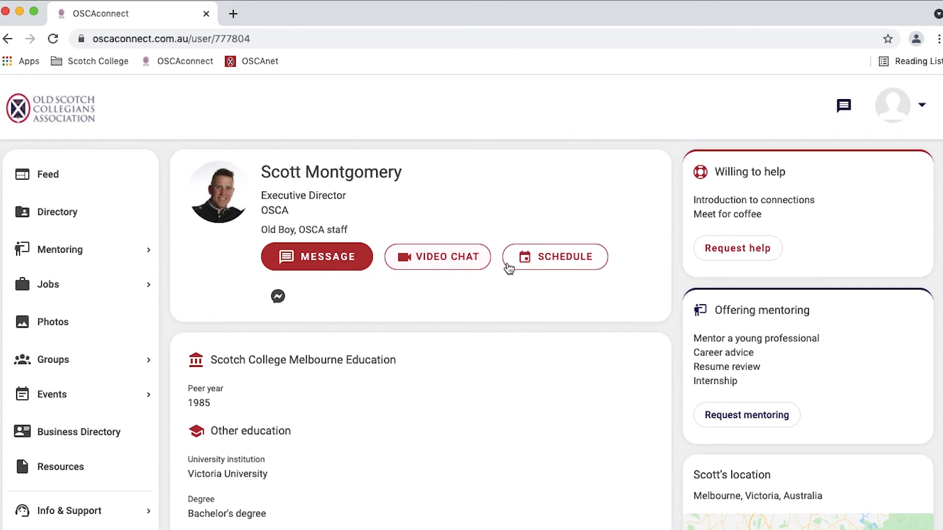
pyautogui.moveTo(510, 418)
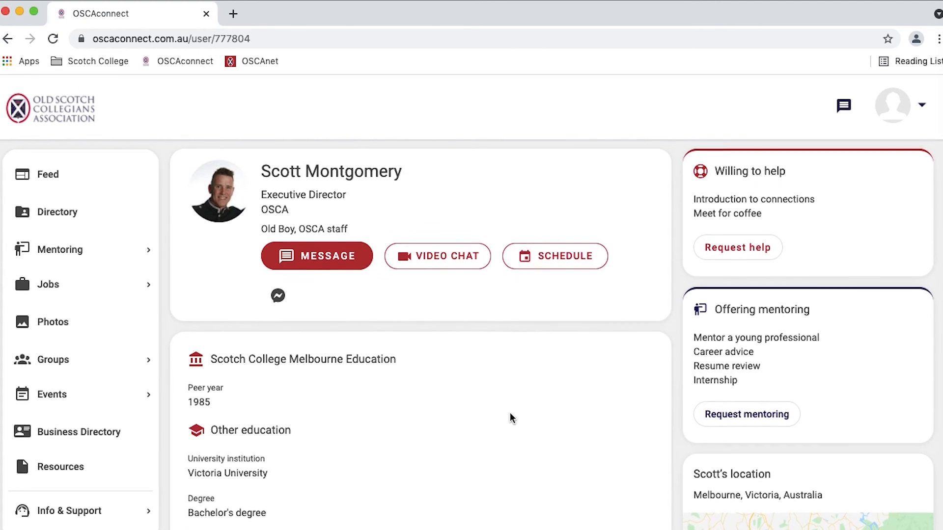
pyautogui.scroll(-3)
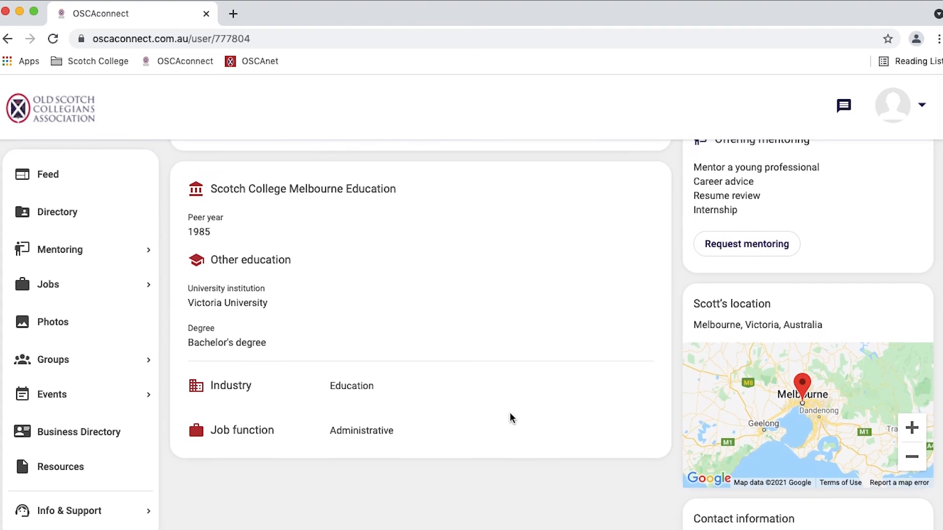
pyautogui.scroll(-3)
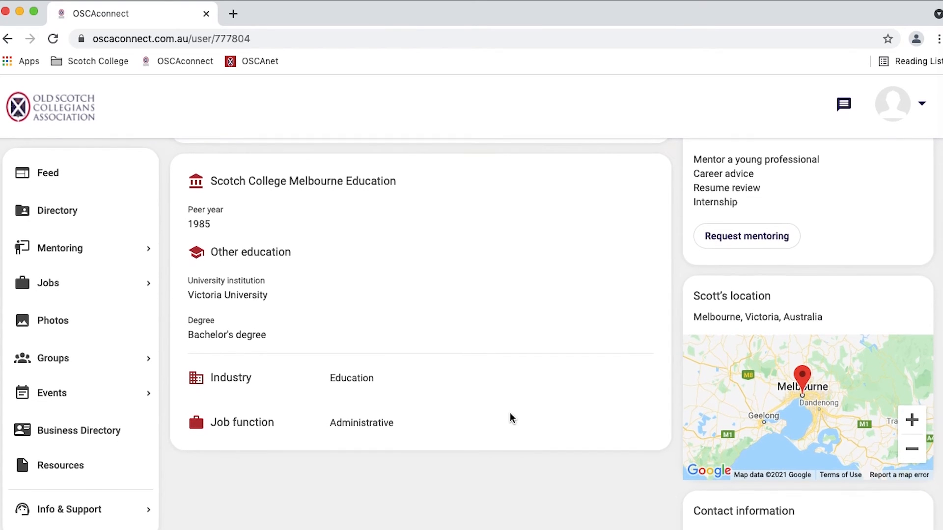